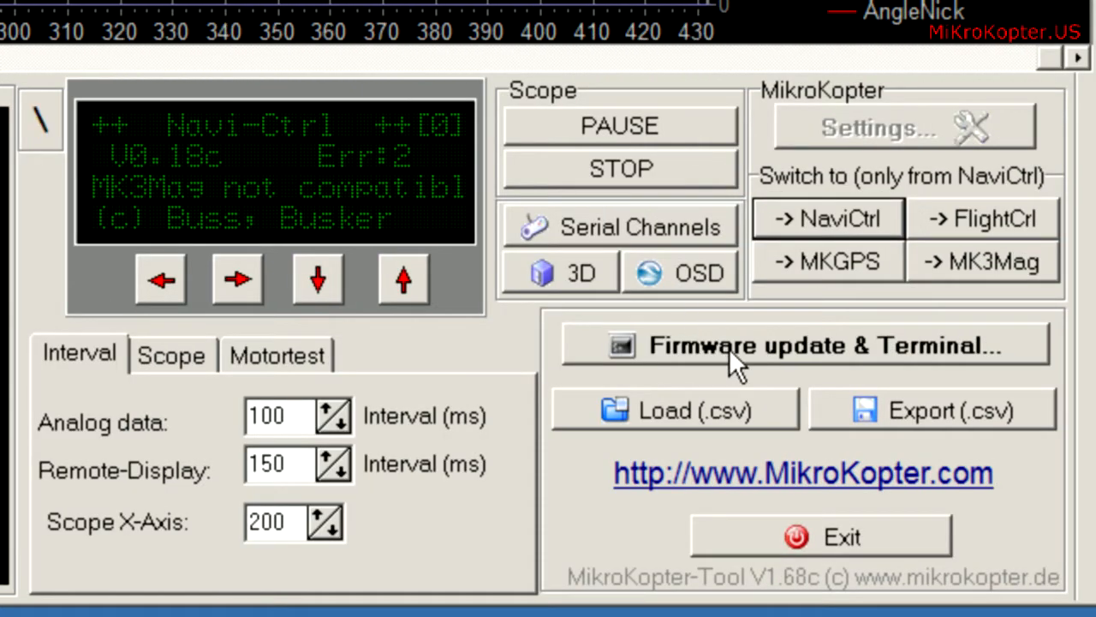
- Open the Firmware update & Terminal window on COM3
{"action": "left_click", "coordinate": [805, 344]}
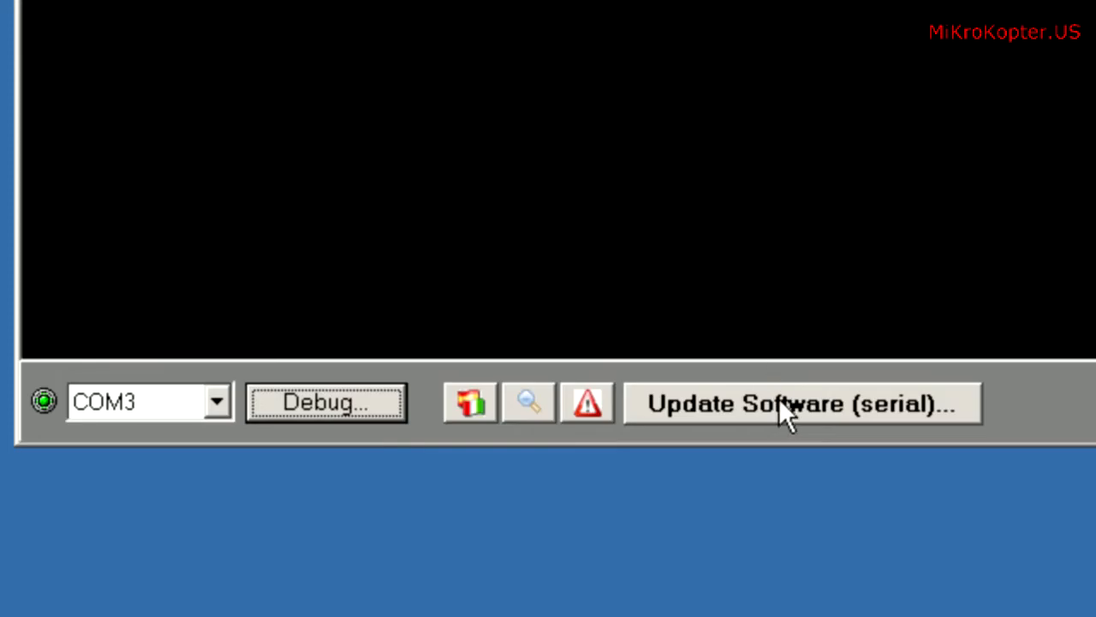
- Flash MK3Mag_MEGA168_V0_23a_SVN72 hex from the '.78 hex files' folder via serial update
{"action": "left_click", "coordinate": [801, 403]}
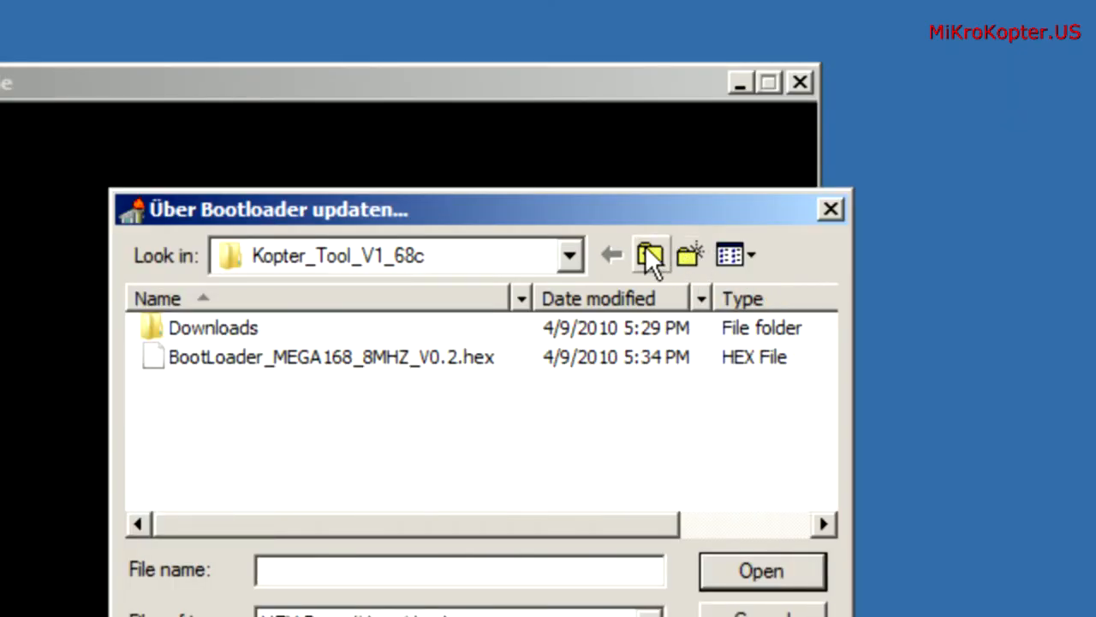
{"action": "left_click", "coordinate": [649, 255]}
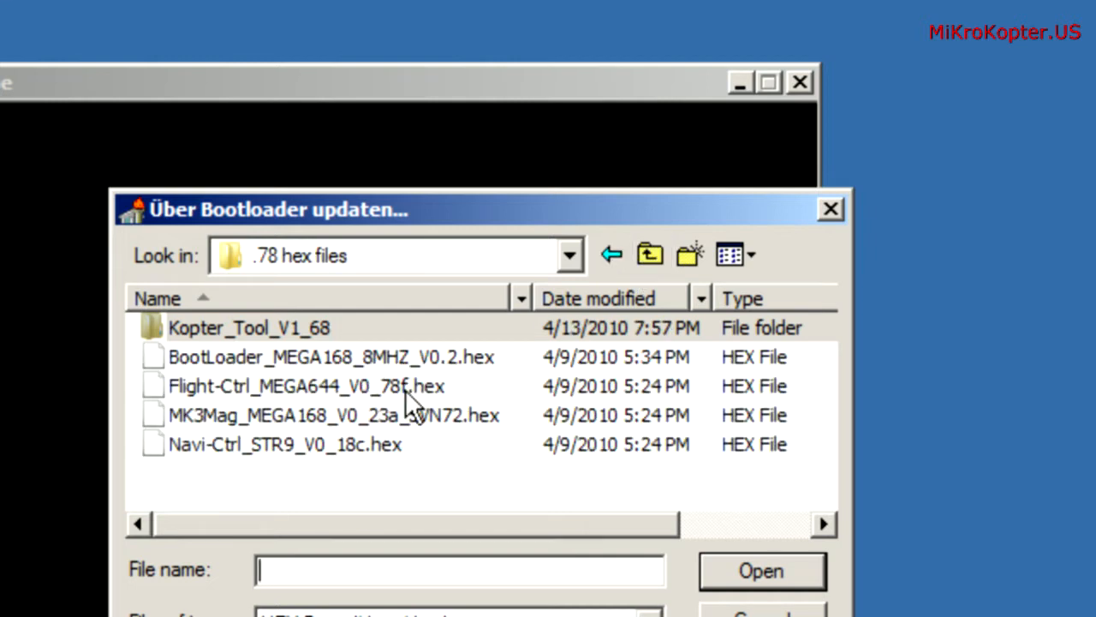
{"action": "mouse_move", "coordinate": [322, 441]}
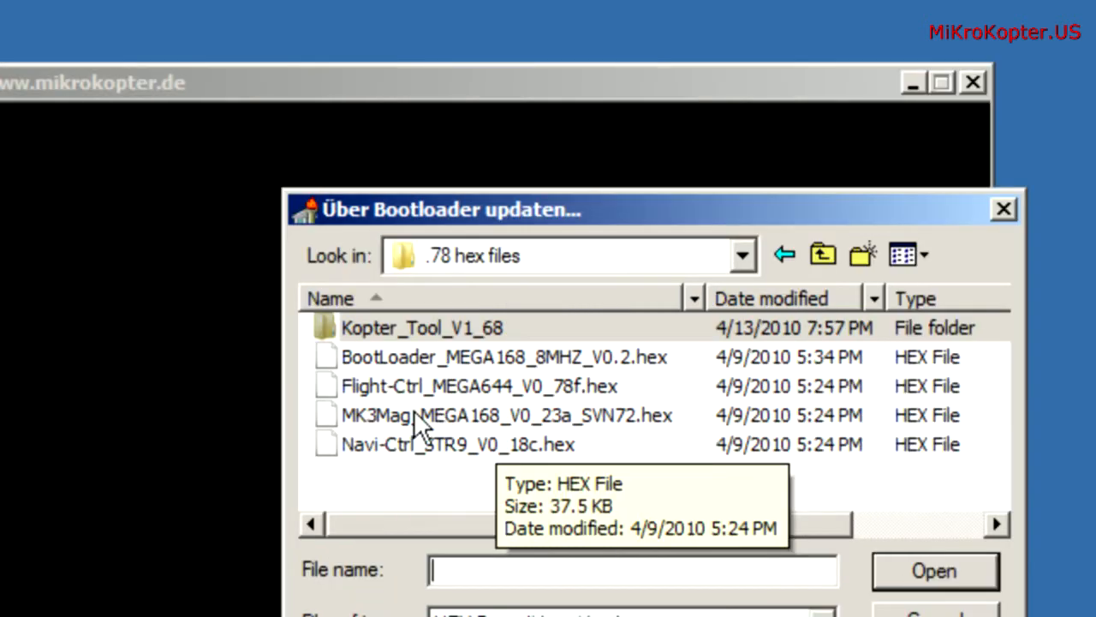
{"action": "left_click", "coordinate": [505, 415]}
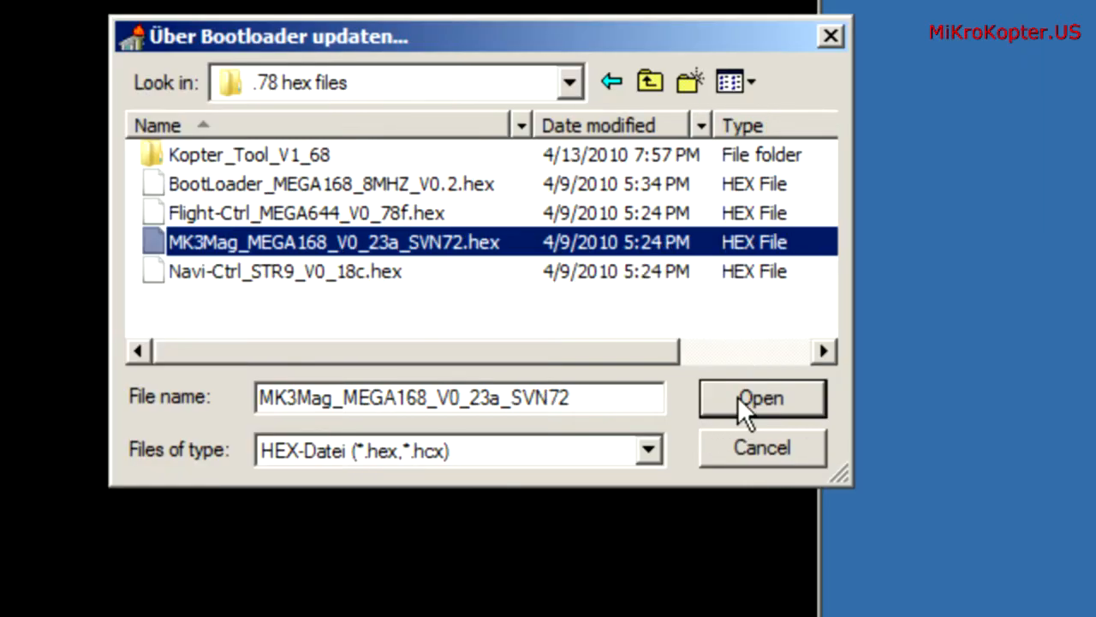
{"action": "left_click", "coordinate": [760, 398]}
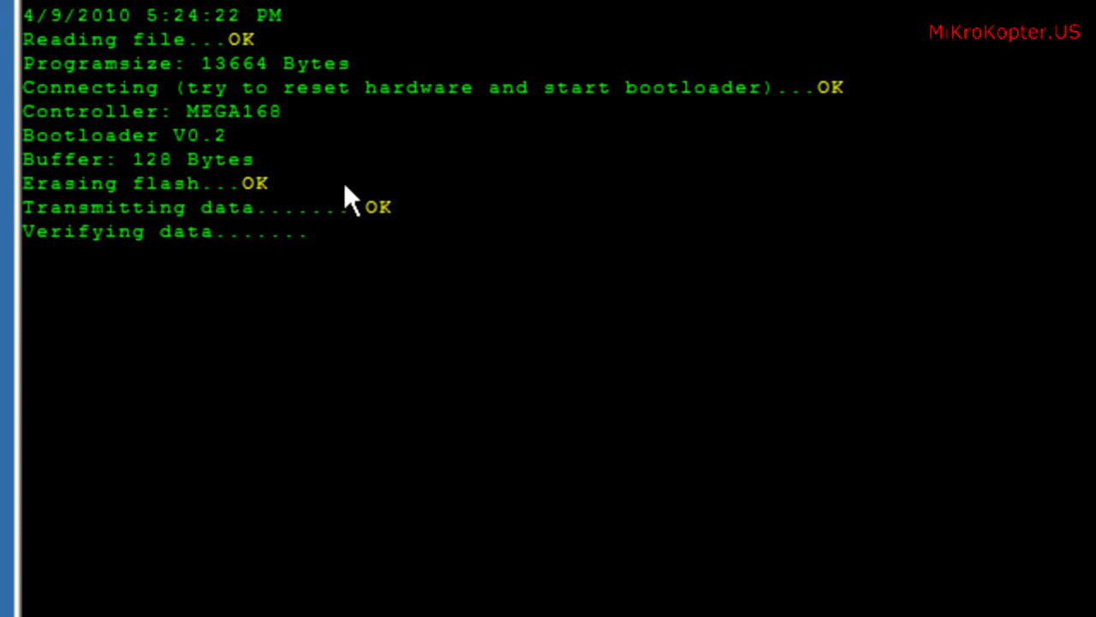
{"action": "mouse_move", "coordinate": [351, 171]}
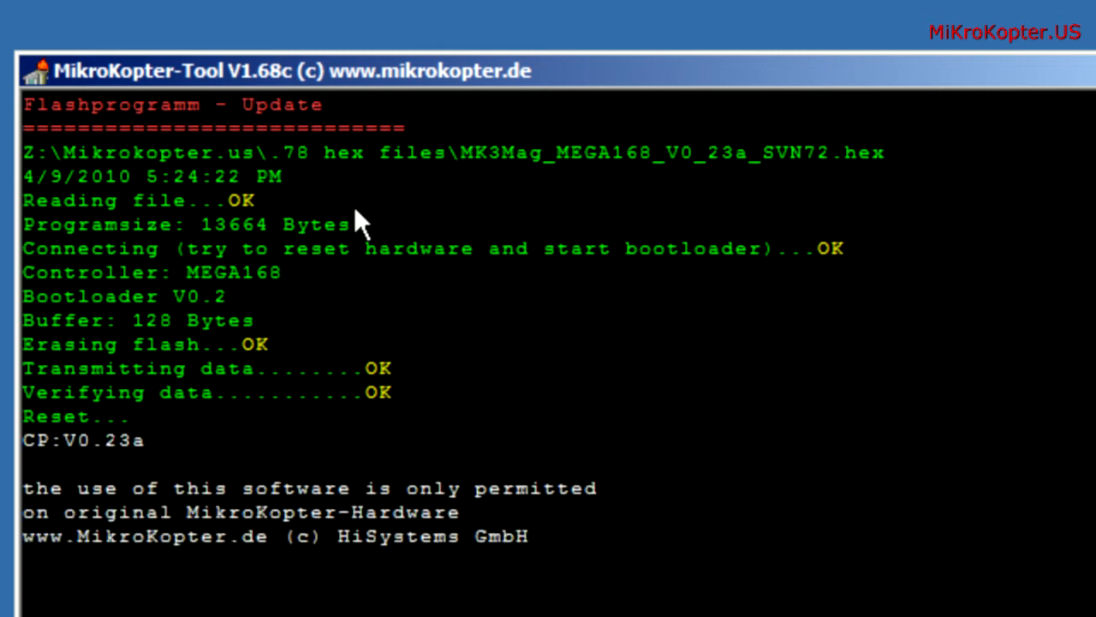
{"action": "mouse_move", "coordinate": [343, 308]}
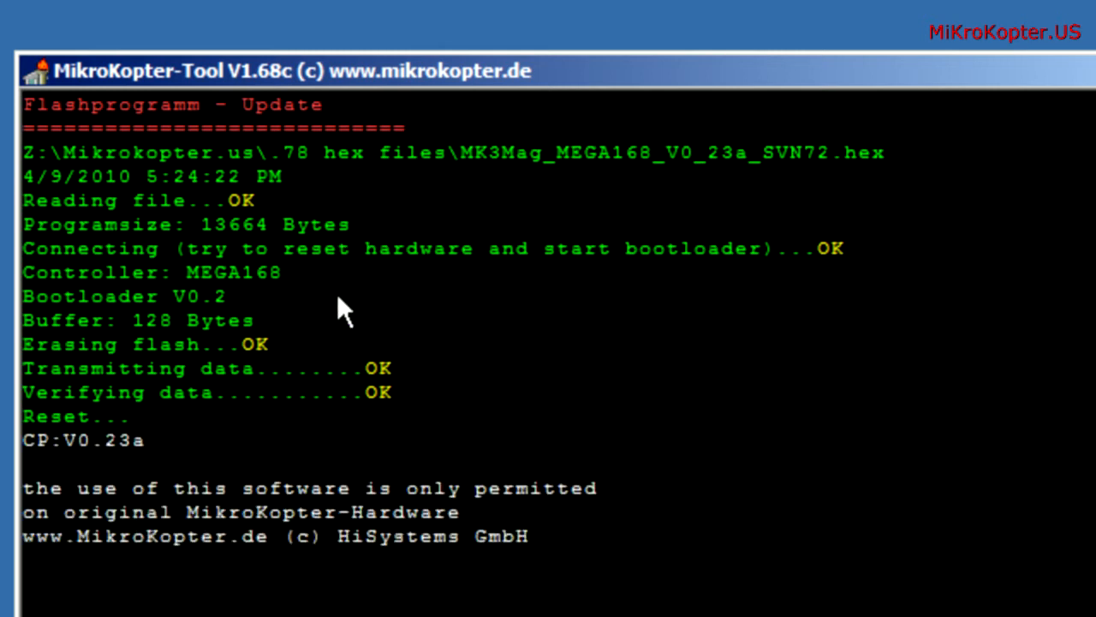
{"action": "mouse_move", "coordinate": [308, 381]}
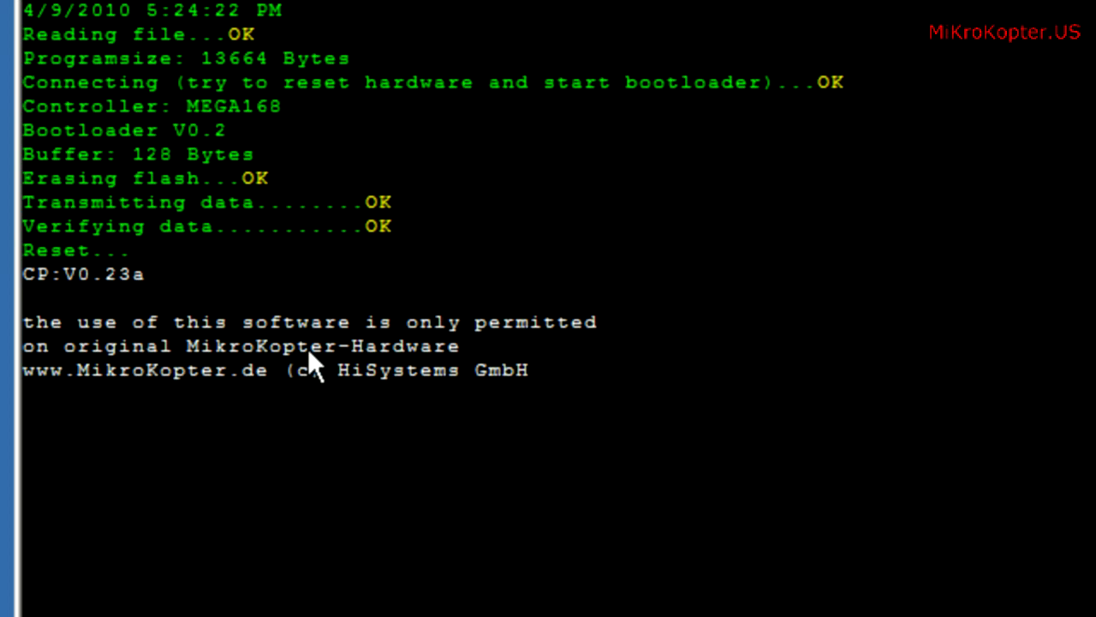
{"action": "mouse_move", "coordinate": [325, 433]}
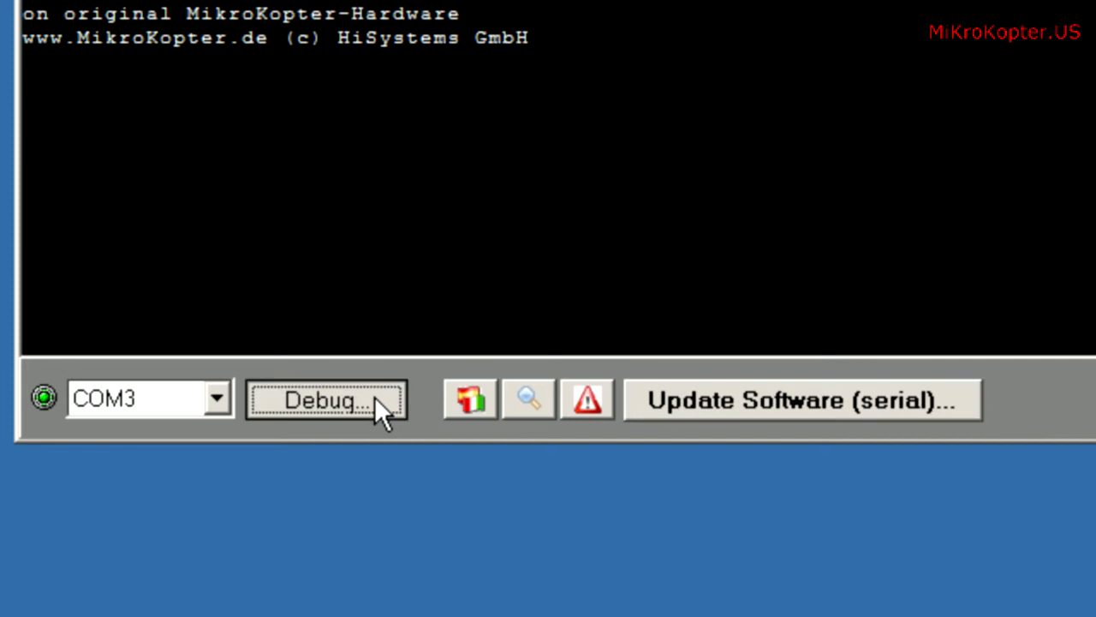
- After Verifying OK and CP:V0.23a, show the live magnetometer debug values
{"action": "left_click", "coordinate": [325, 399]}
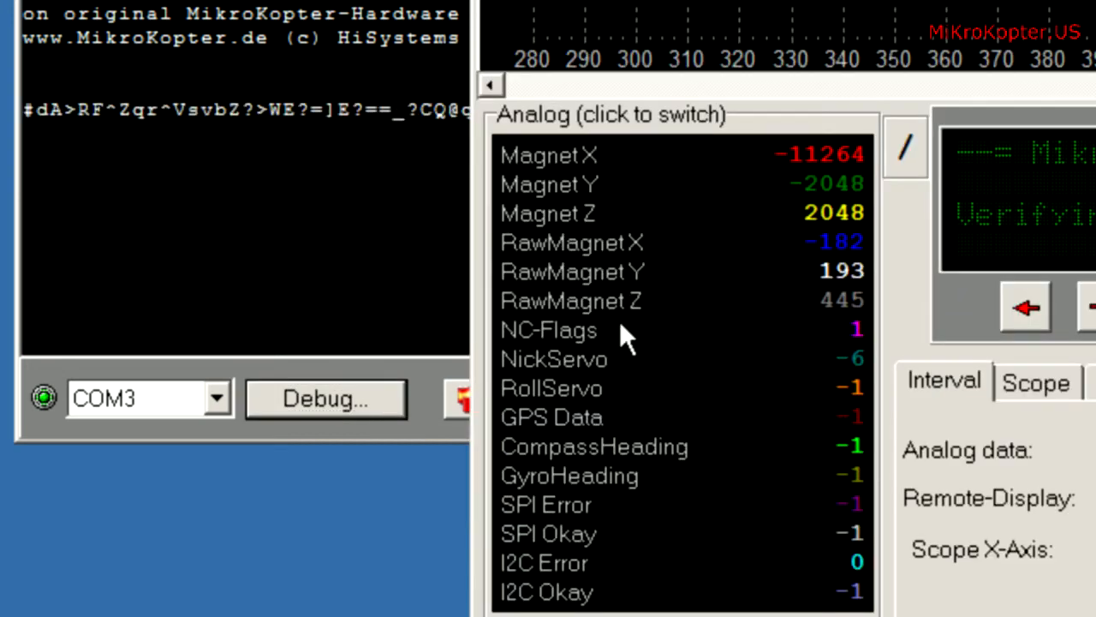